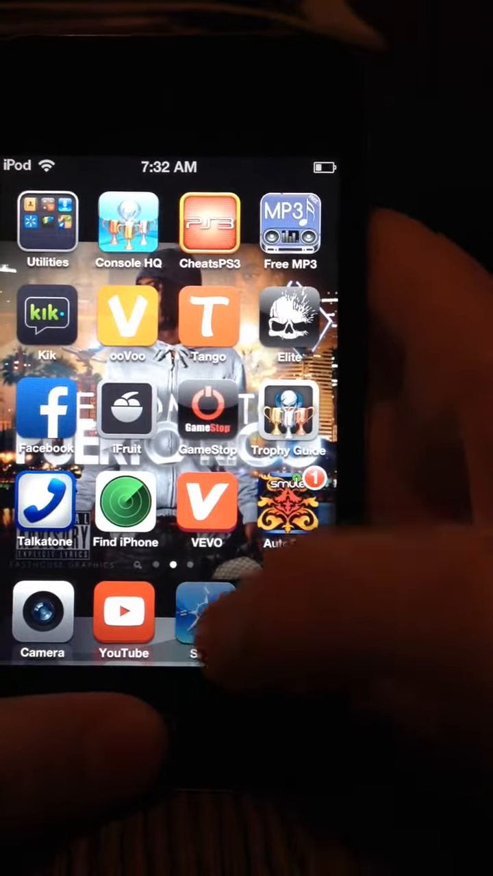
Launch Safari from the dock onto a blank page ready for an address.
{"action": "left_click", "coordinate": [209, 619]}
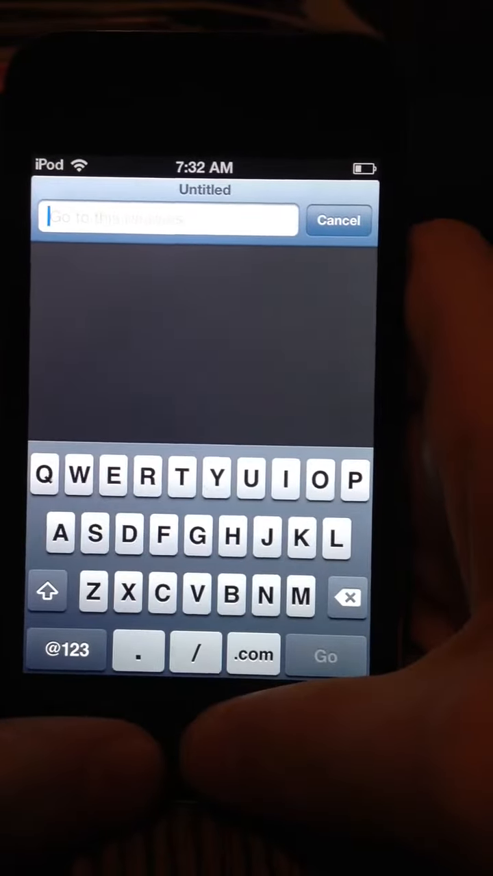
Enter bit.ly/cyd and go to the suggested Cydia installer address.
{"action": "type", "text": "b"}
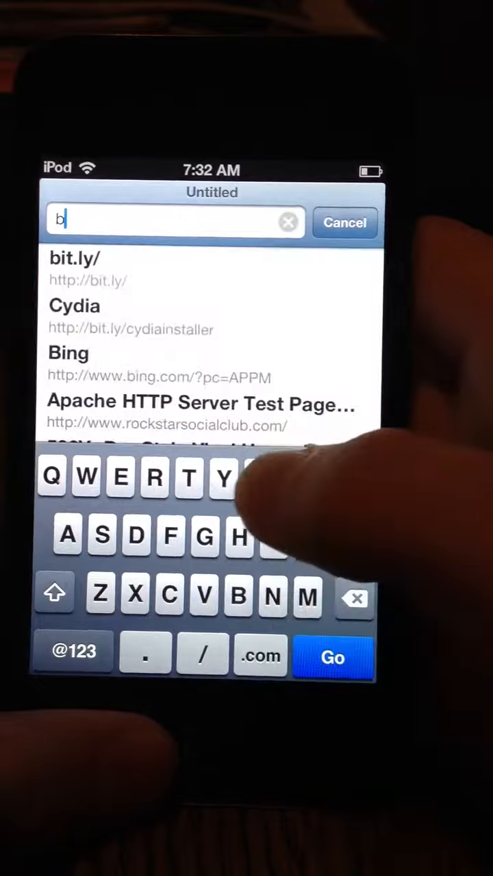
{"action": "type", "text": "it.ly/"}
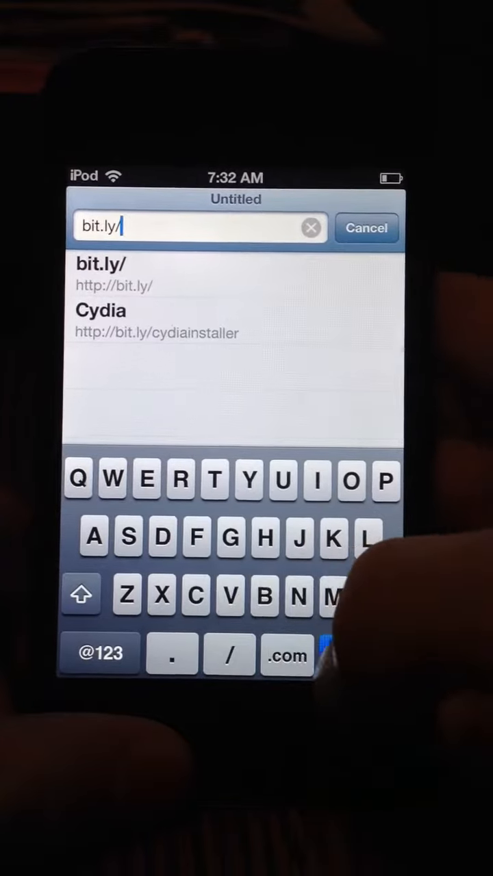
{"action": "type", "text": "cyd"}
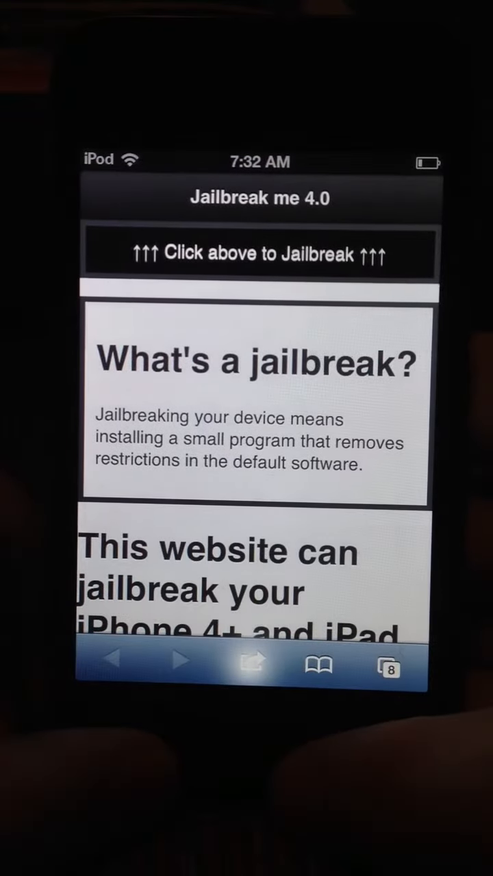
Bring up the Share/action options for the loaded Jailbreak me 4.0 page.
{"action": "left_click", "coordinate": [250, 664]}
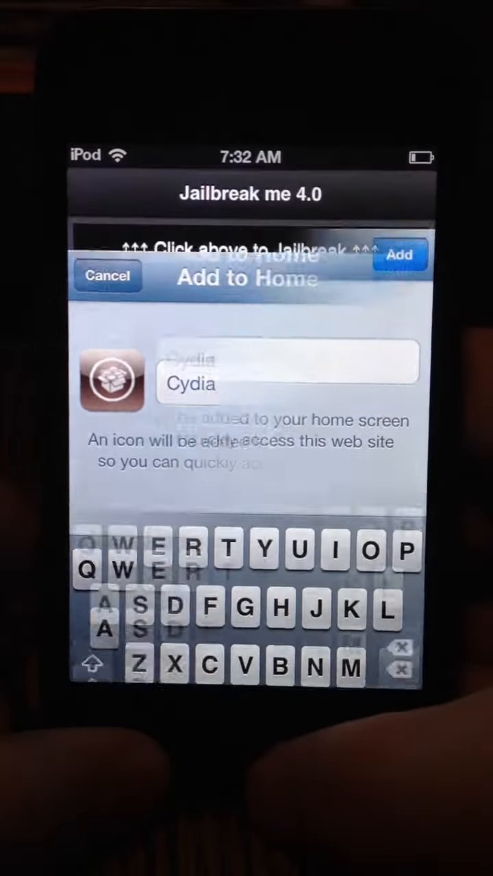
Add the page to the Home Screen as an icon named Cydia.
{"action": "left_click", "coordinate": [400, 255]}
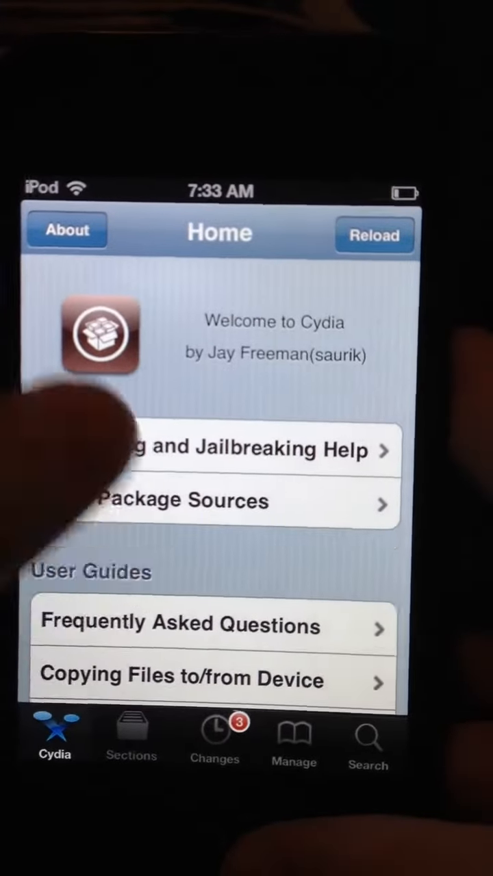
Scroll the Cydia Home page down to the User Guides and Credits entries.
{"action": "scroll", "scroll_direction": "down", "scroll_amount": 3}
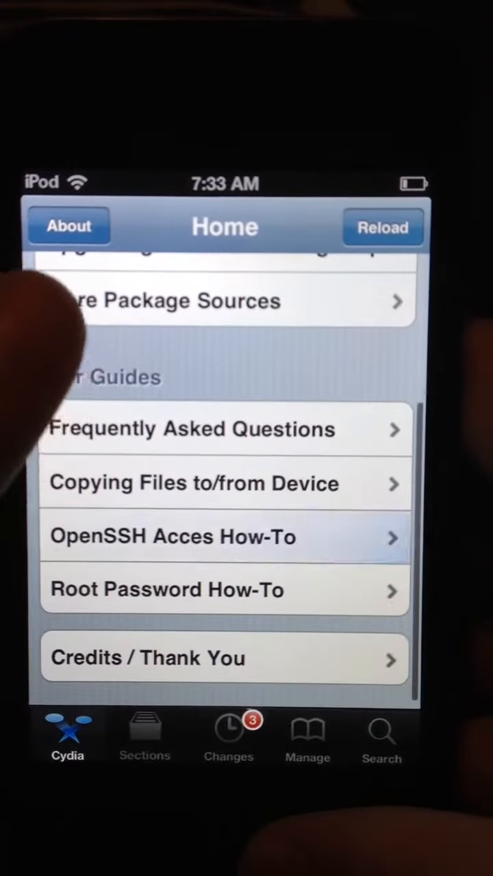